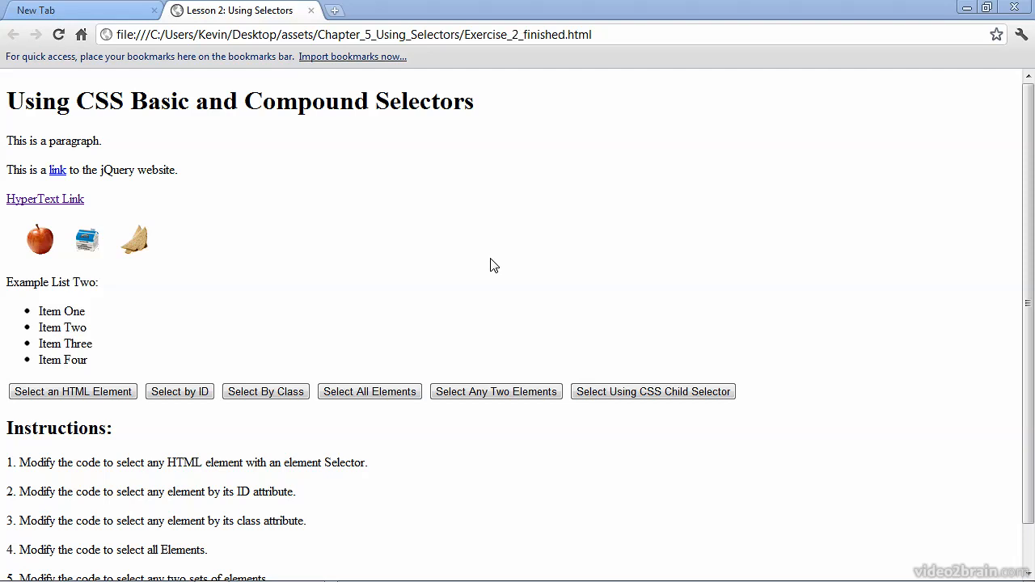
mouse_move(162, 453)
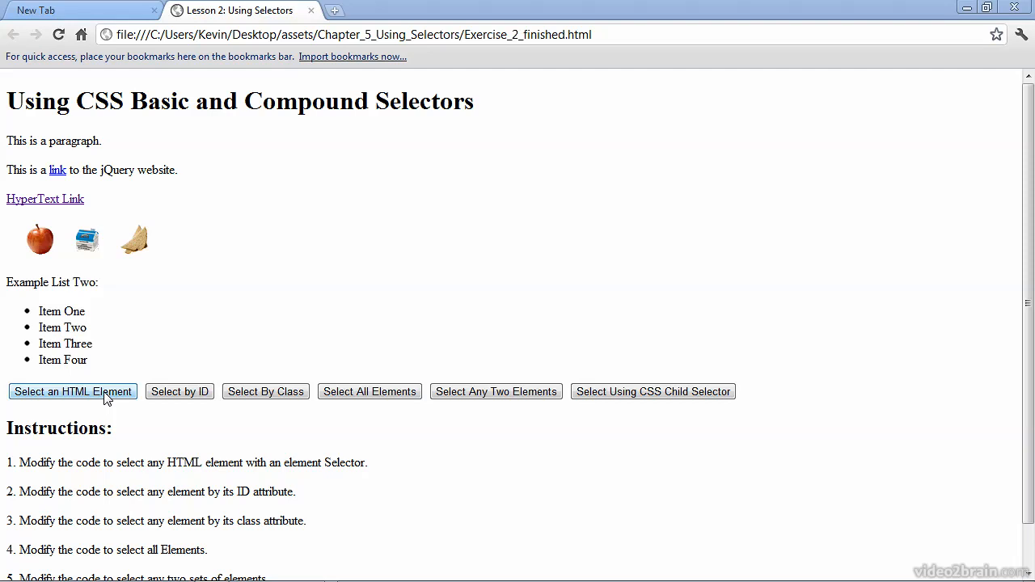
Try each page button: paragraphs, #listTwo, .specialItem, all elements, two elements, paragraph links
left_click(71, 392)
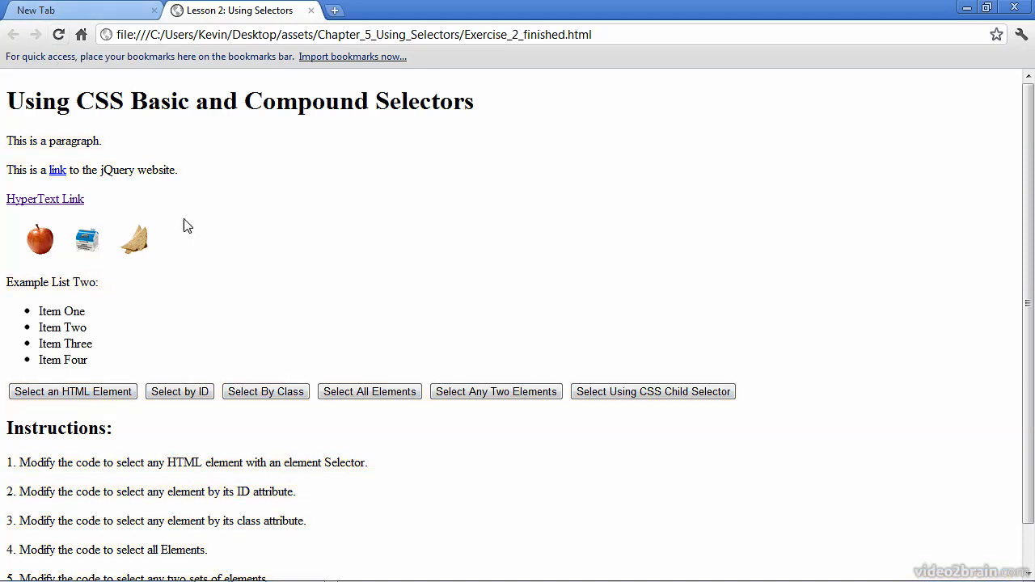
left_click(179, 391)
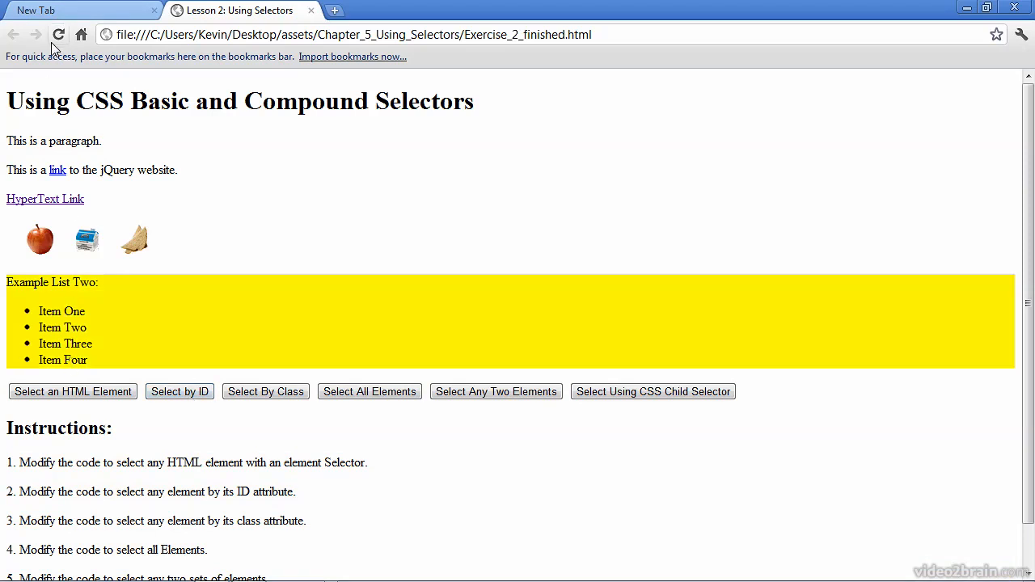
left_click(265, 391)
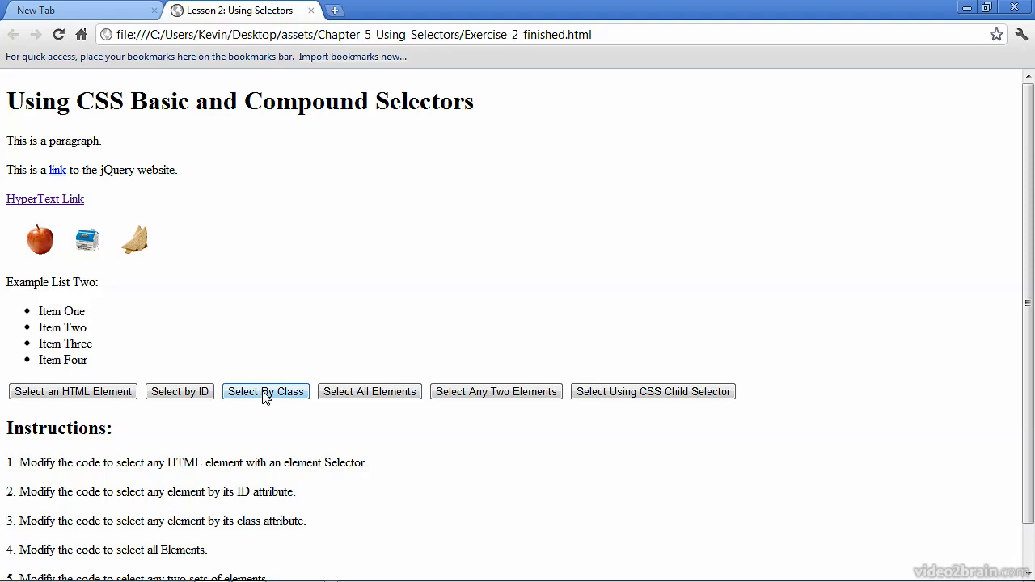
left_click(265, 391)
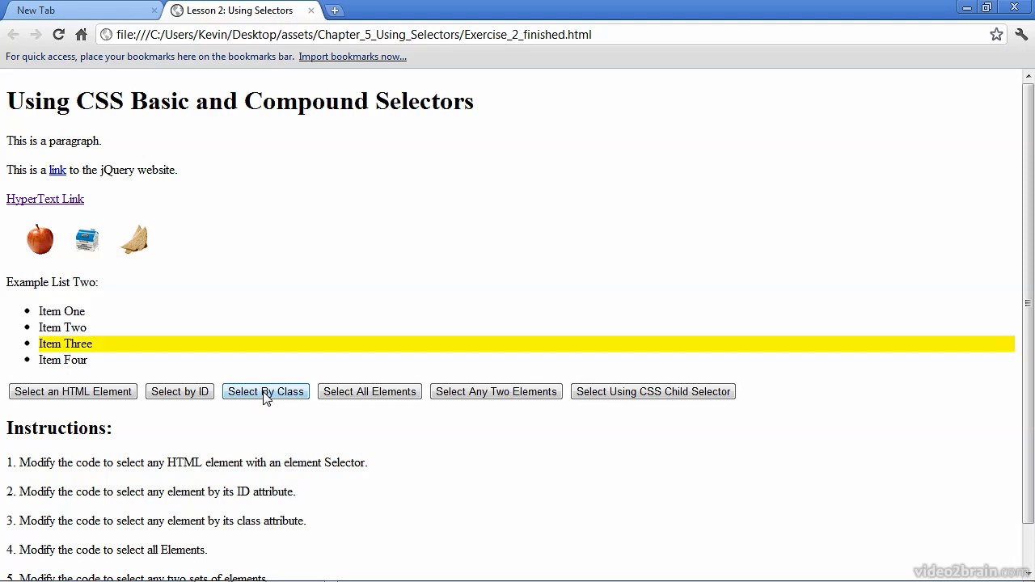
mouse_move(110, 347)
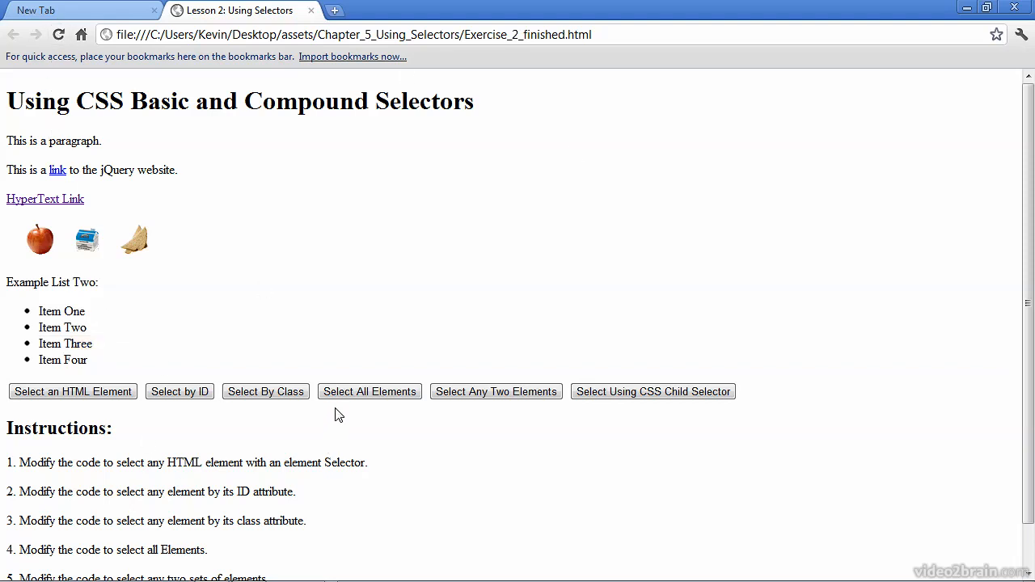
left_click(369, 391)
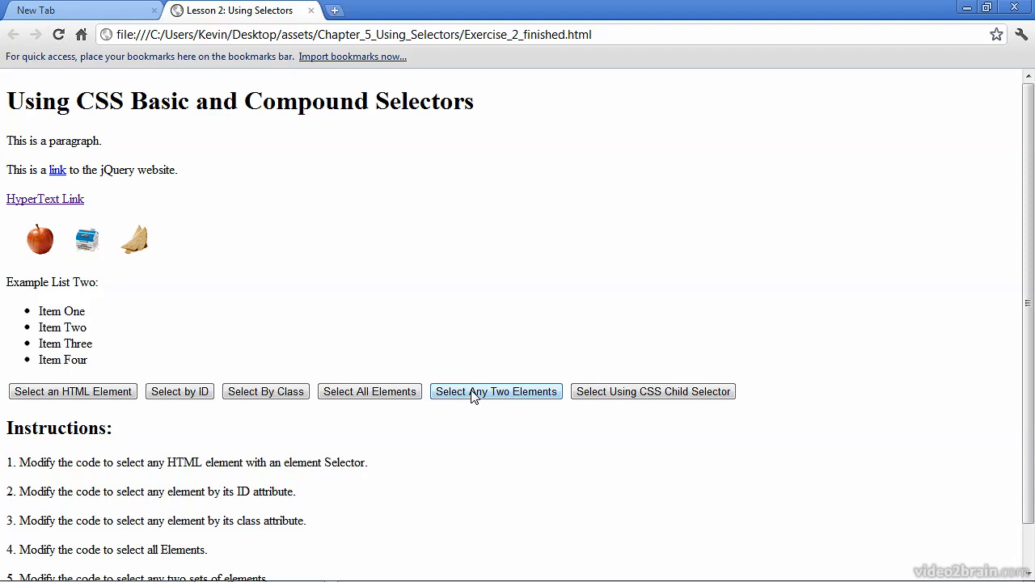
left_click(496, 391)
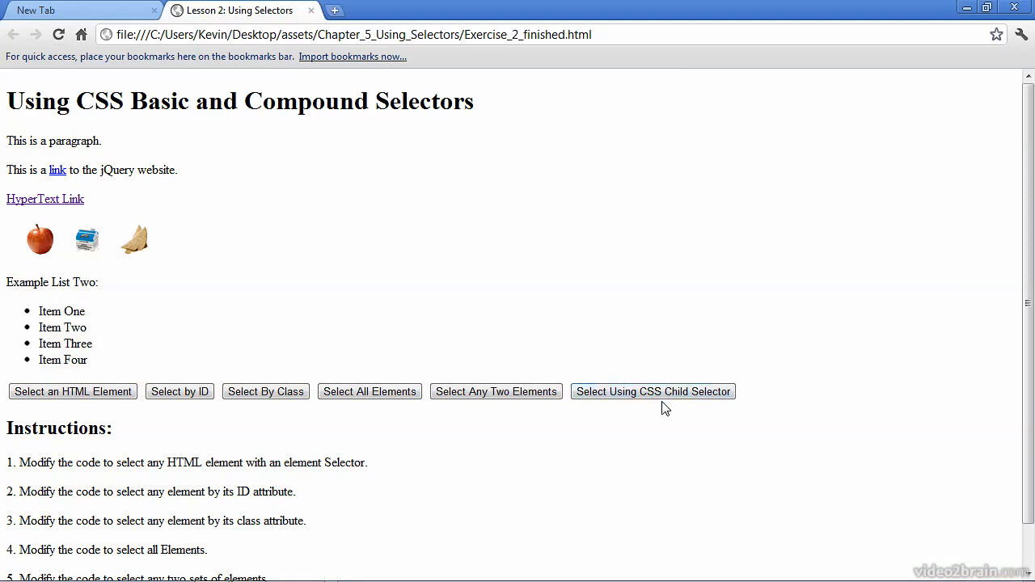
left_click(653, 391)
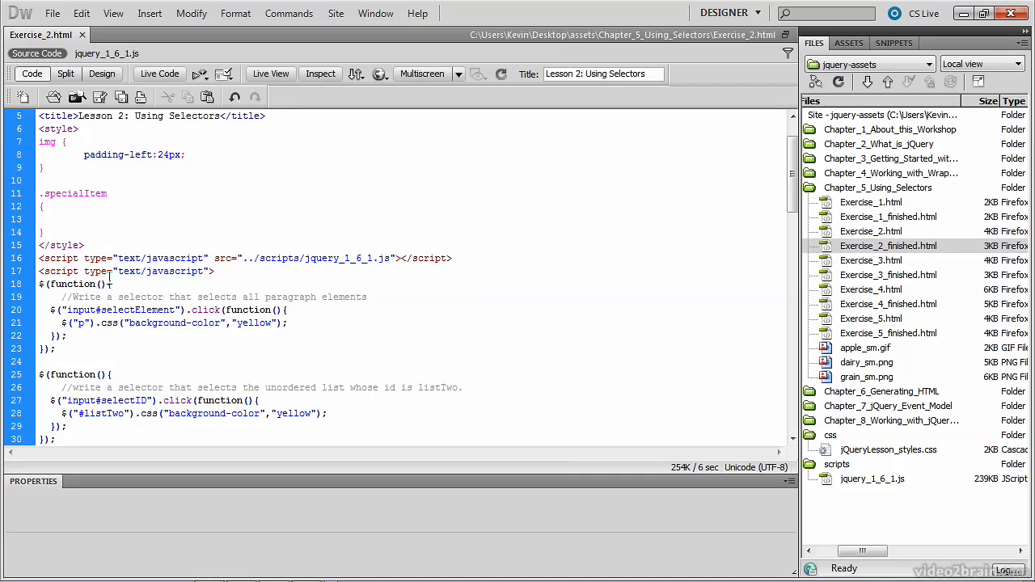
Scroll through the script, selecting the listTwo and specialItem selectors, down to the placeholders
scroll("down", 3)
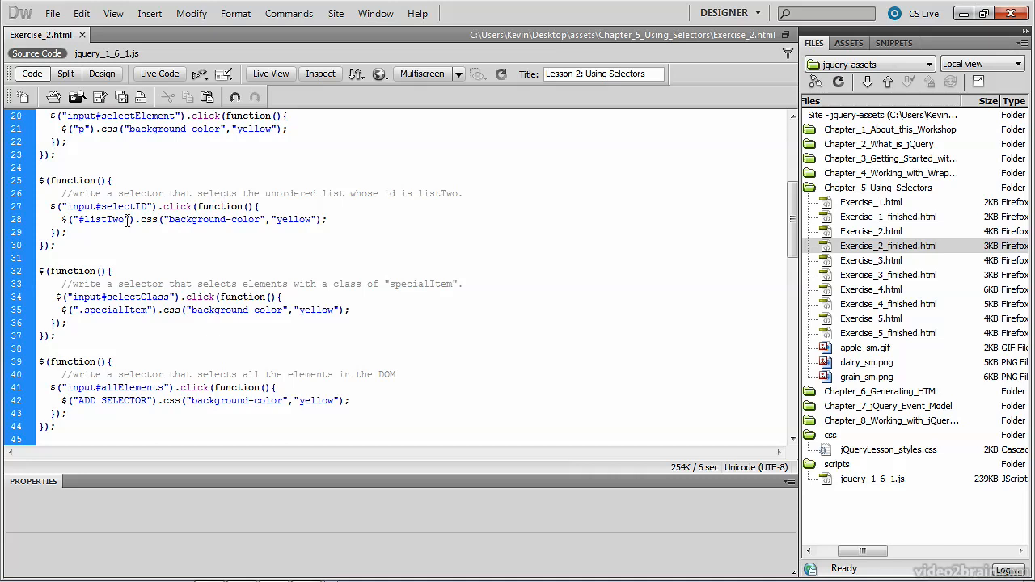
double_click(101, 219)
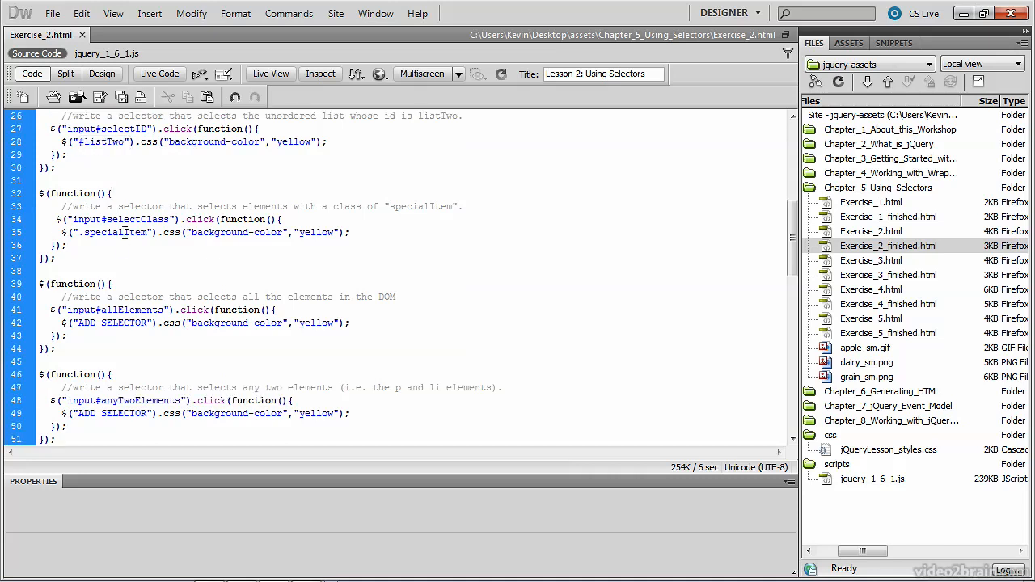
double_click(120, 232)
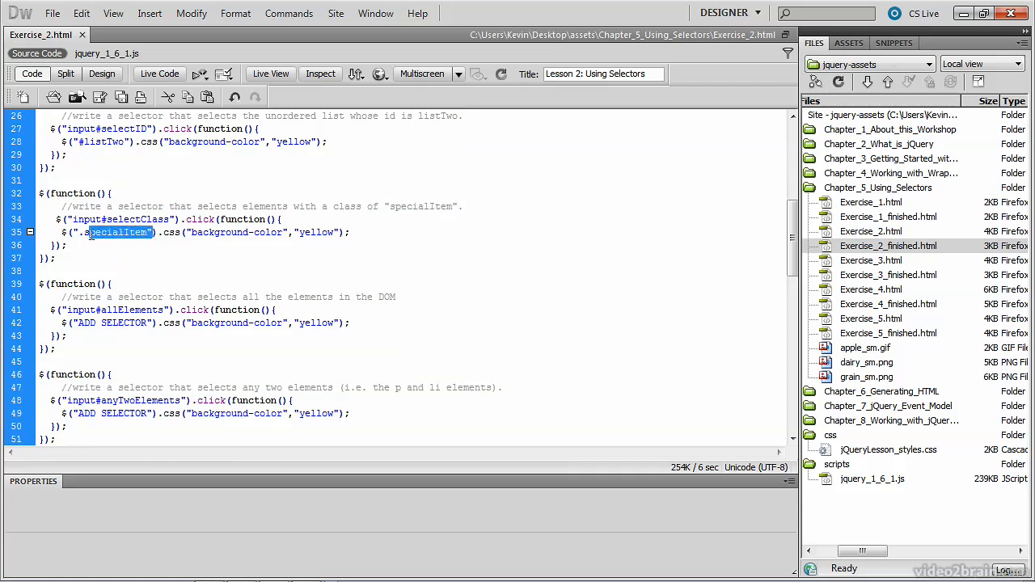
scroll("down", 3)
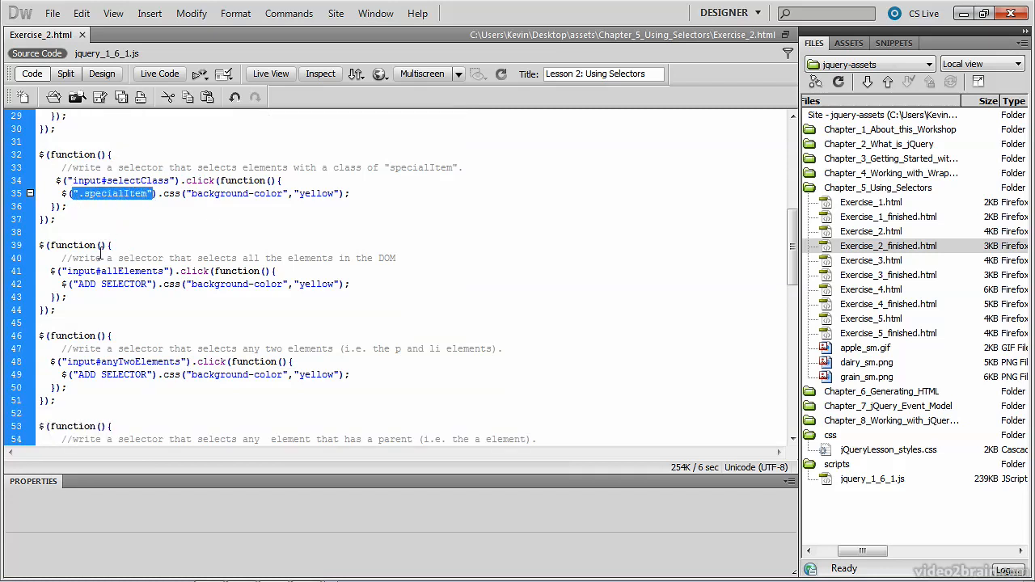
mouse_move(147, 284)
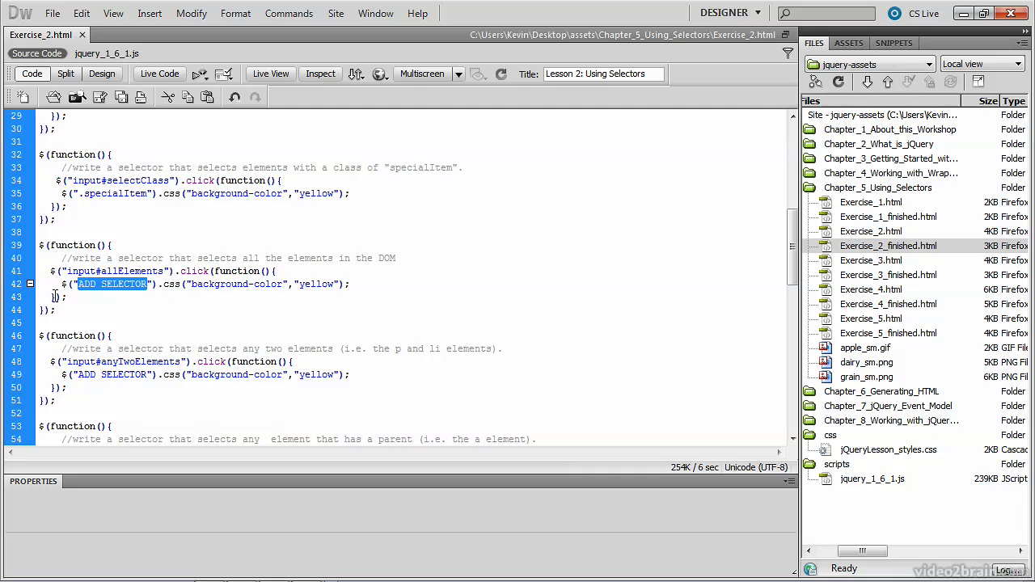
Replace the ADD SELECTOR placeholder on line 42 with the universal * selector
type("*")
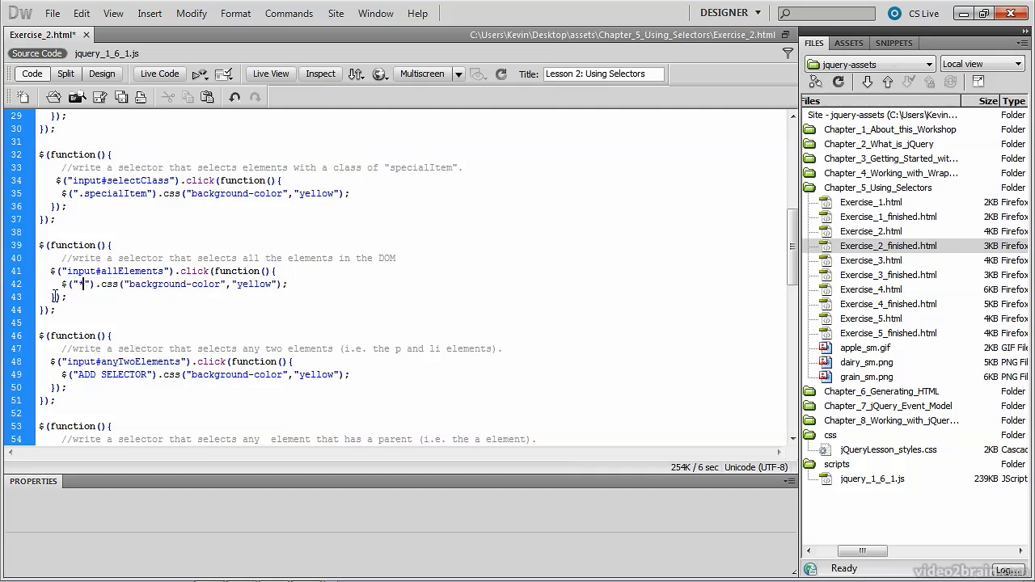
type("*")
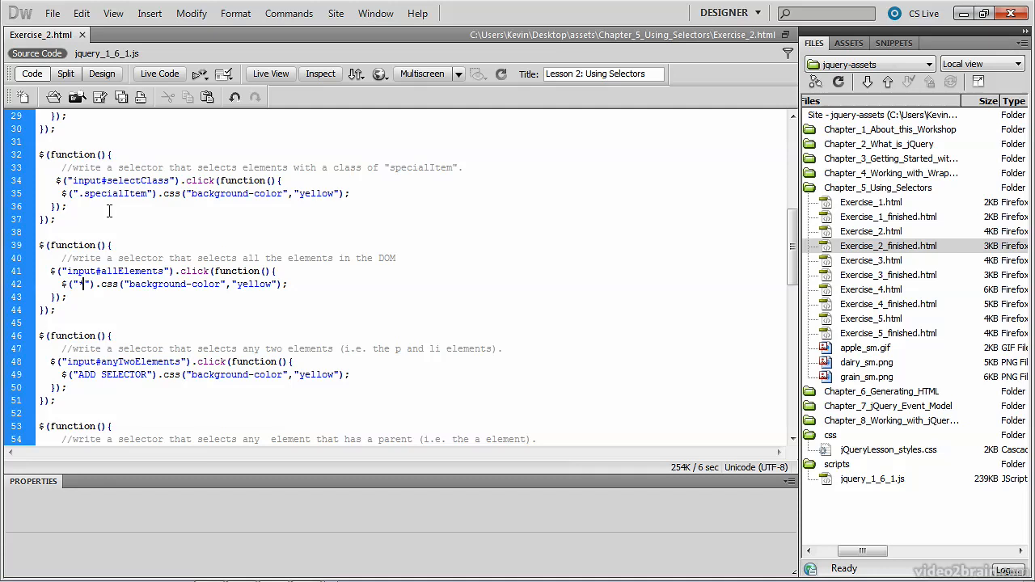
double_click(128, 271)
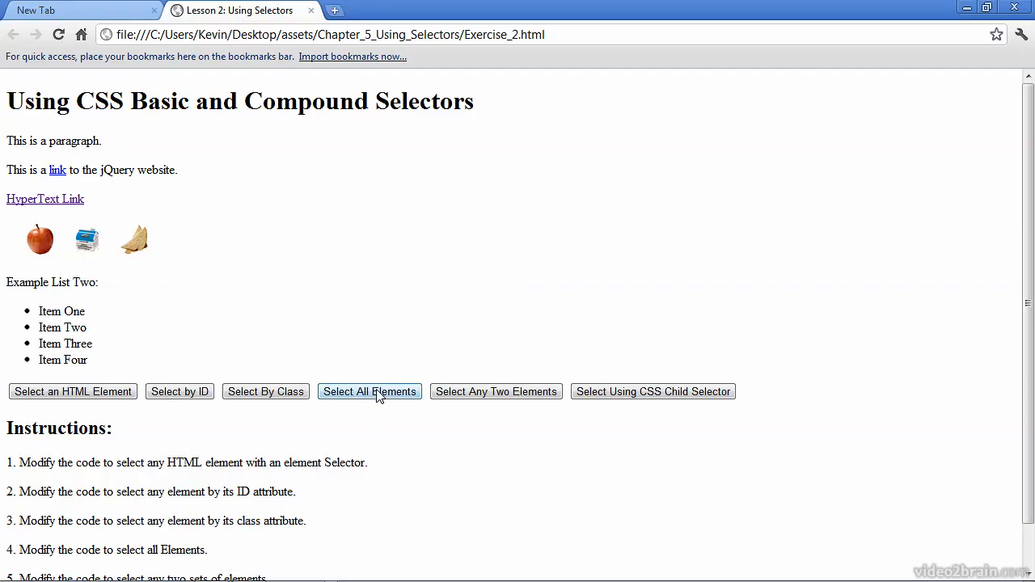
Click Select All Elements in Chrome to test the * selector
left_click(369, 392)
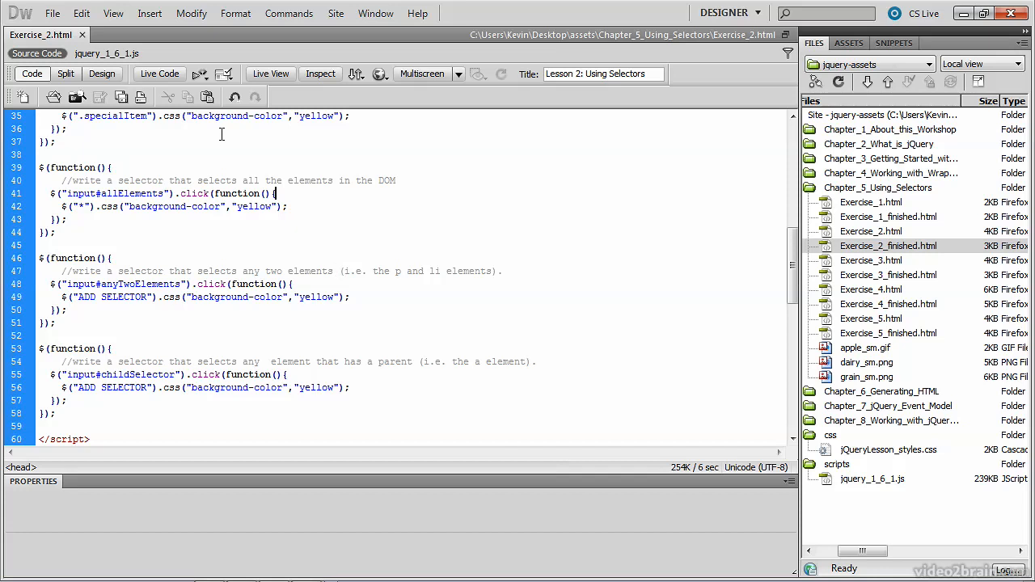
mouse_move(497, 250)
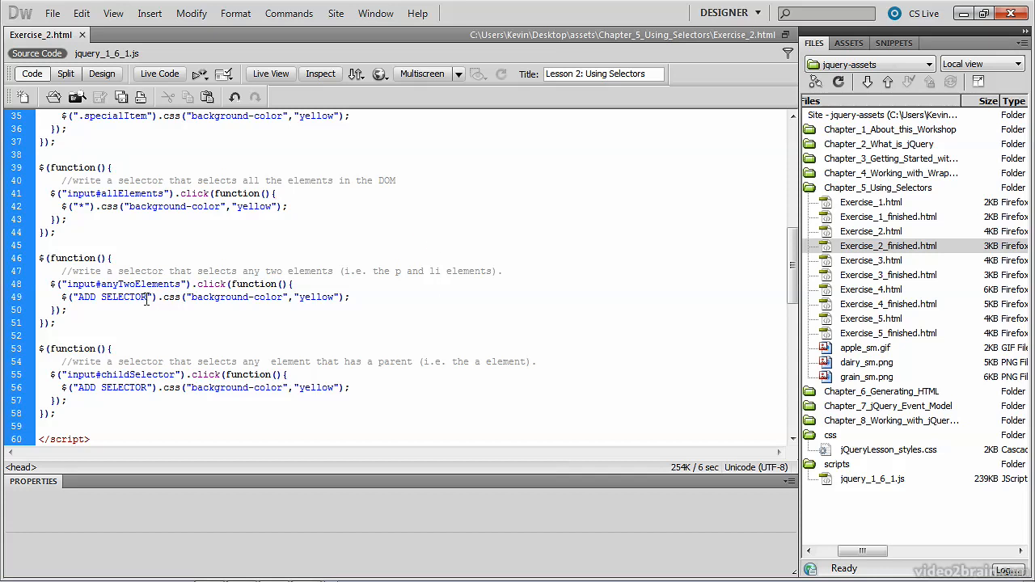
Replace the line 49 ADD SELECTOR placeholder with the selector "p, li"
double_click(112, 296)
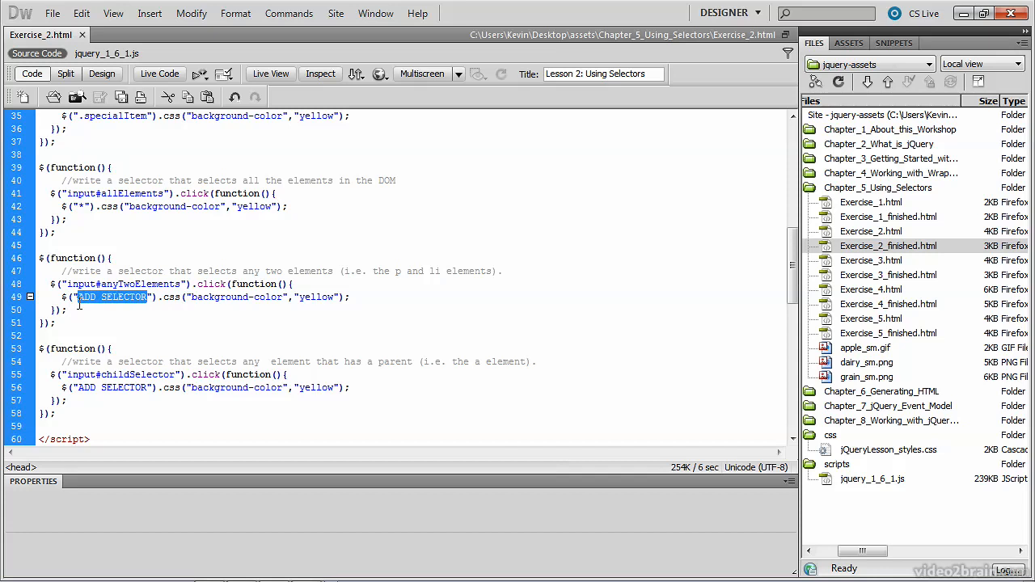
type("*")
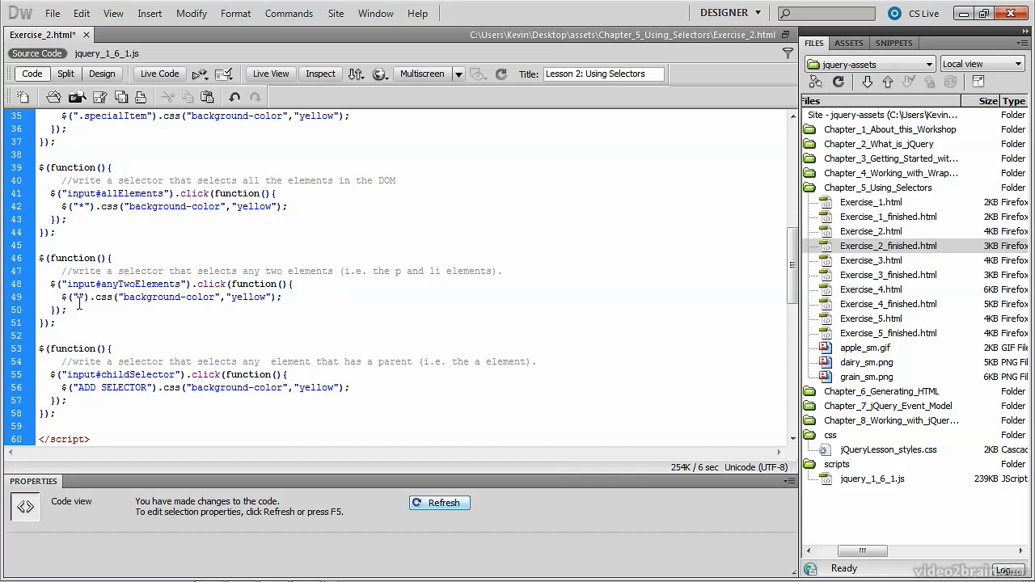
type("a")
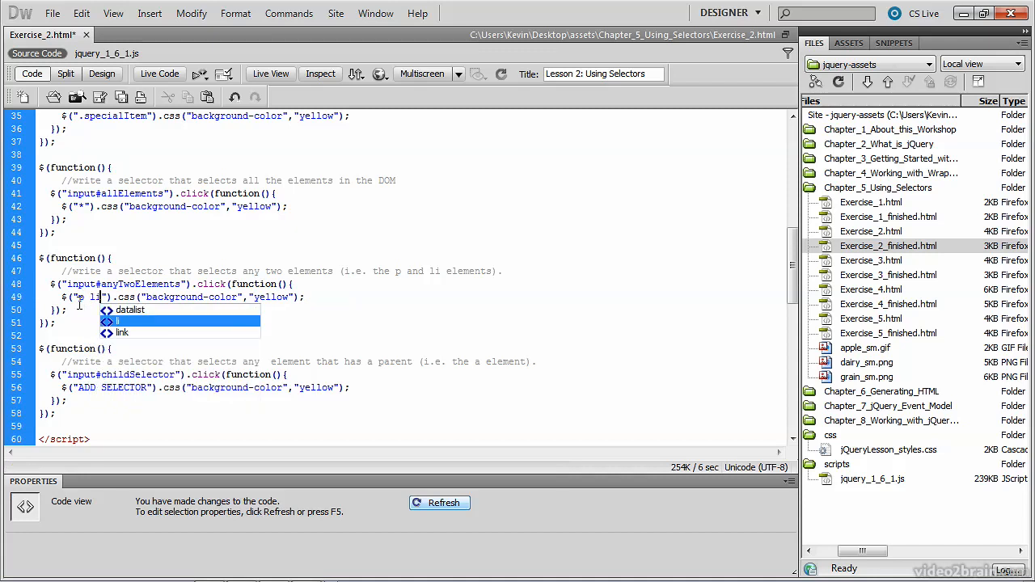
type("i")
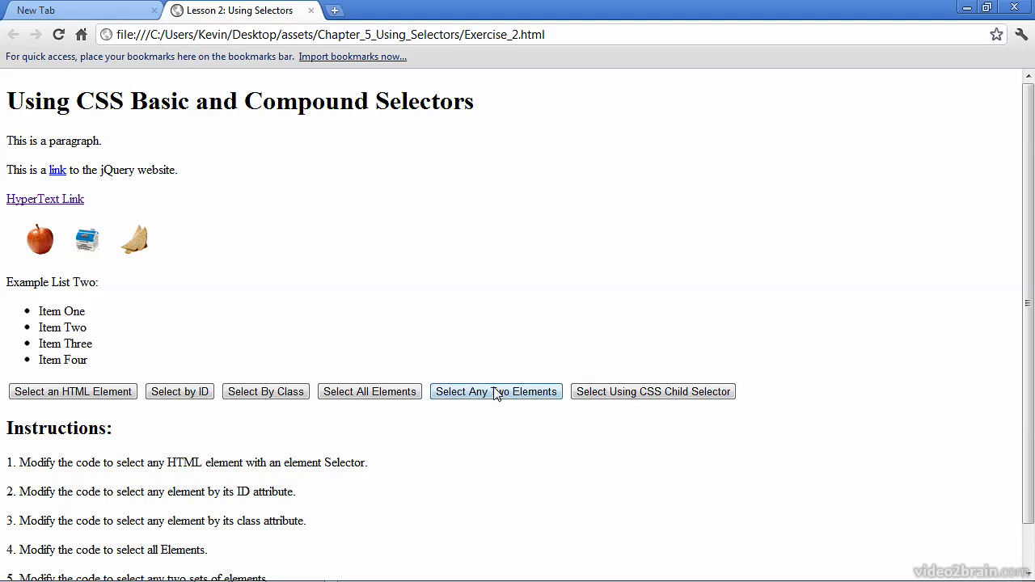
Click Select Any Two Elements and scroll to check paragraphs and list items turn yellow
left_click(495, 391)
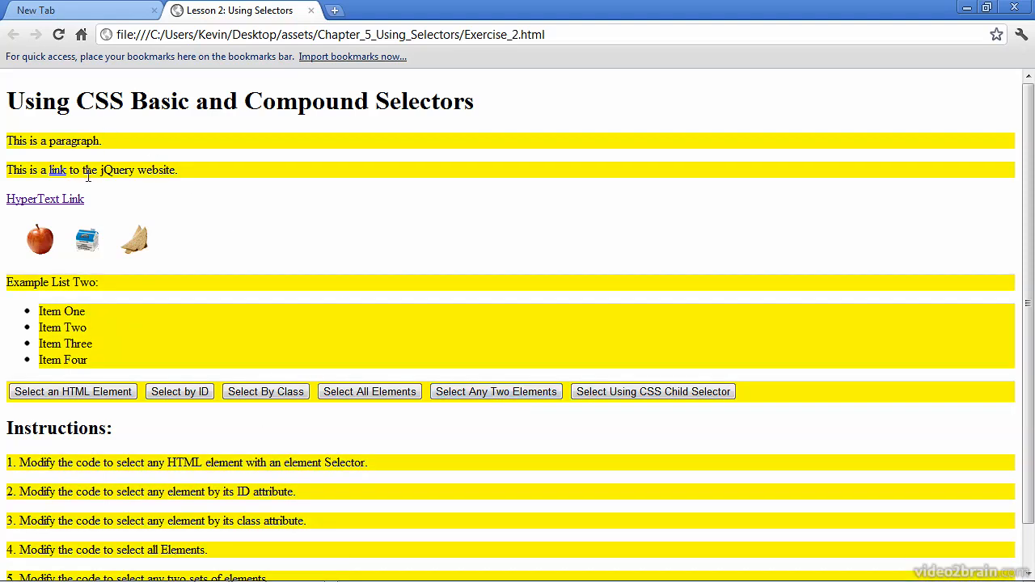
scroll("down", 3)
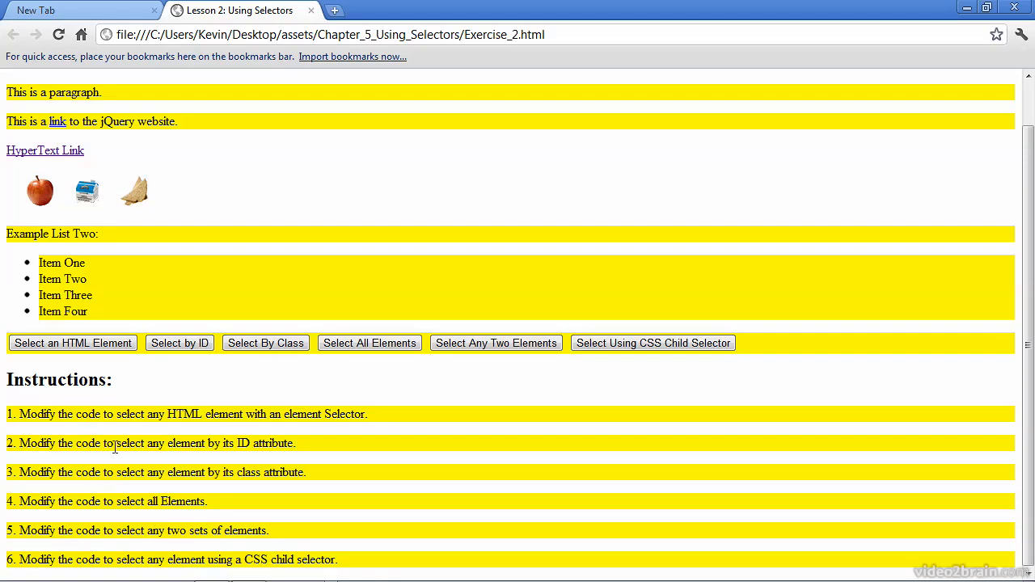
scroll("up", 3)
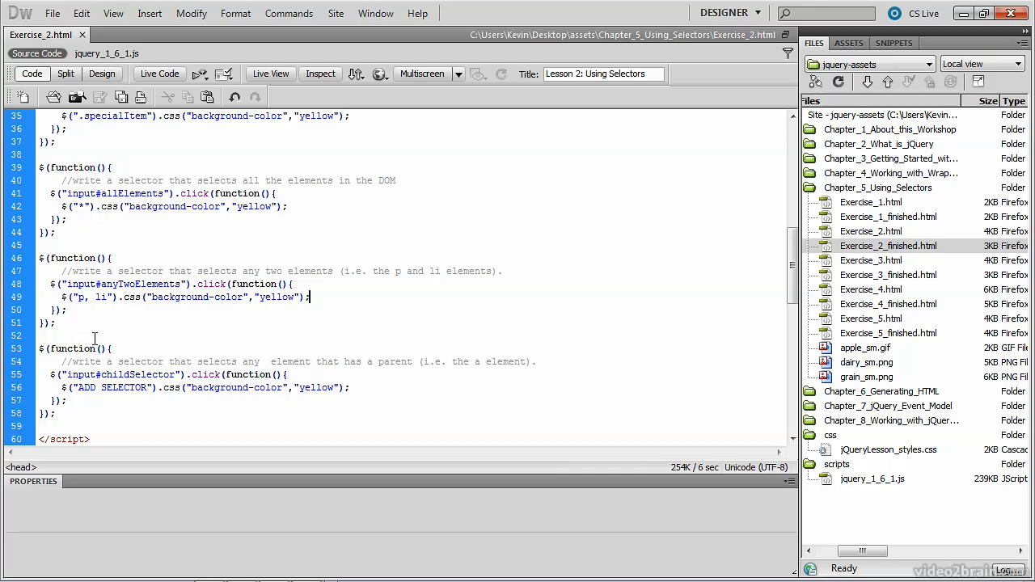
Replace the line 56 placeholder with "p a" and refresh the Properties panel
scroll("down", 3)
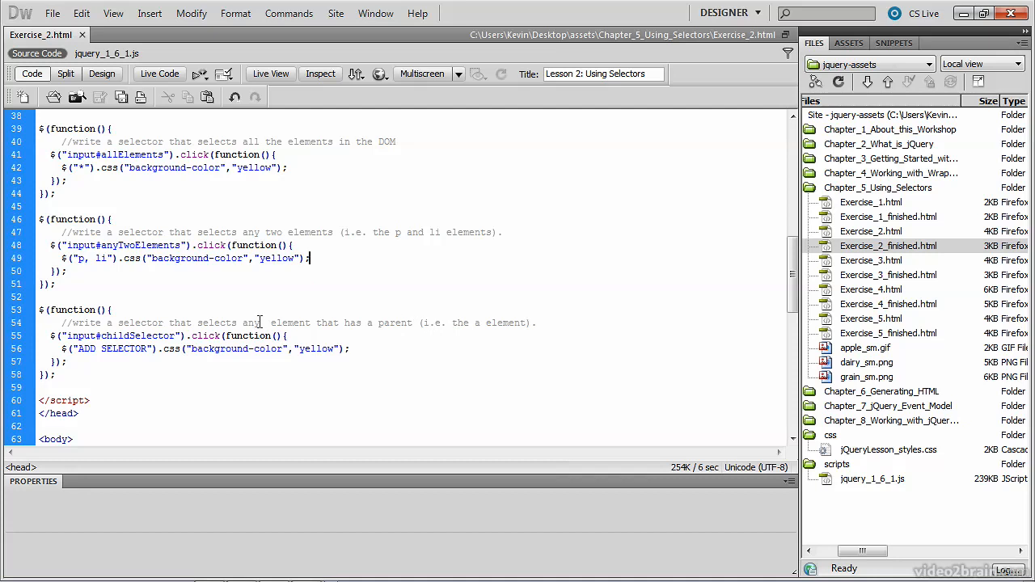
scroll("down", 3)
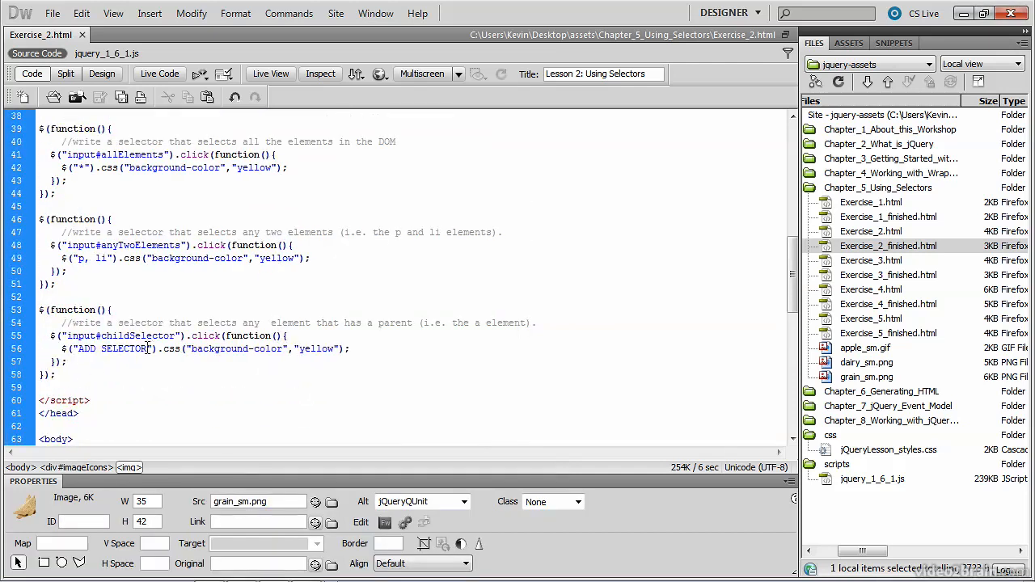
type("*")
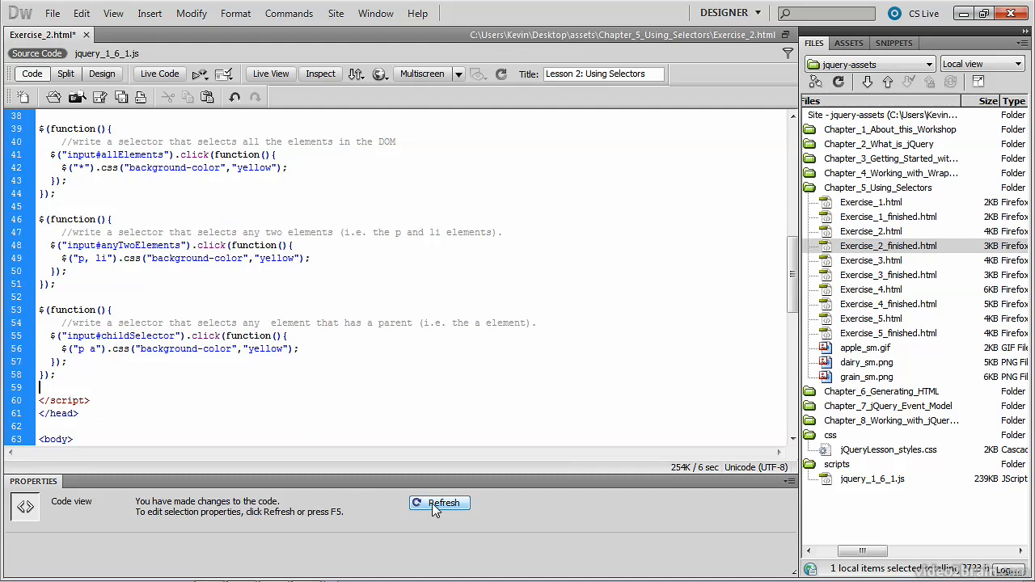
left_click(439, 502)
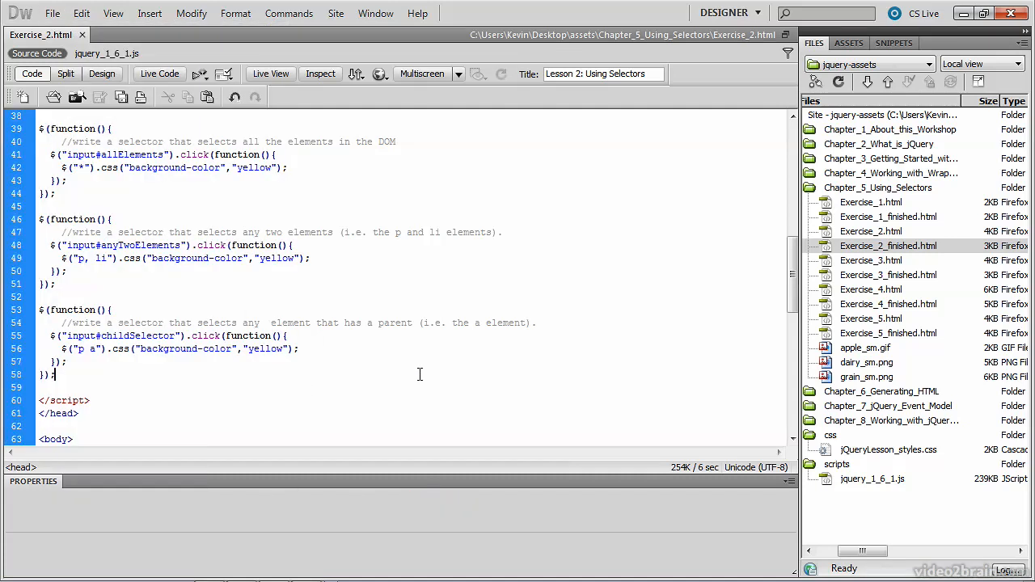